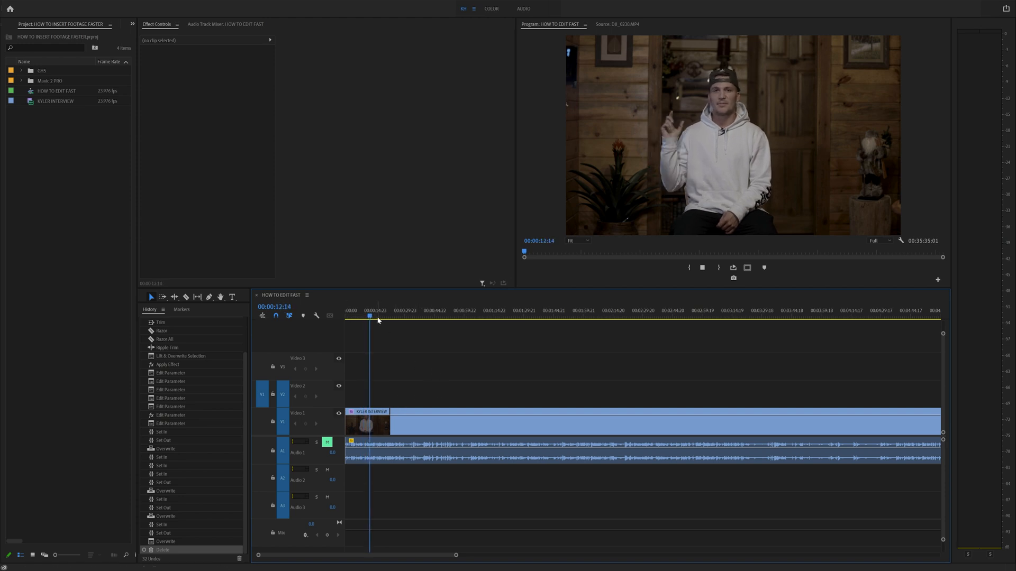
Step: Move the playhead into the interview and preview a clip from the GH5 bin
click(386, 310)
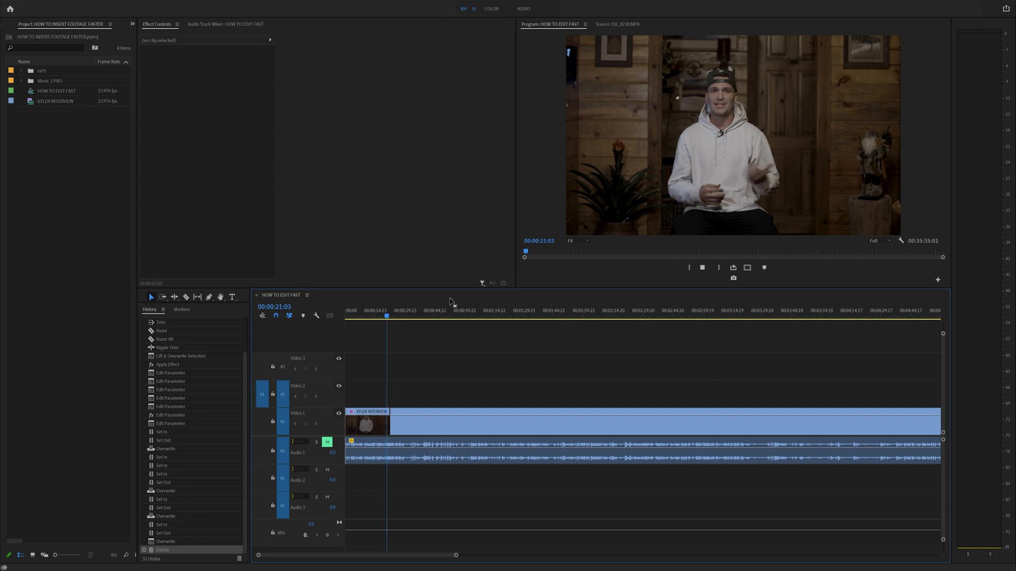
click(21, 81)
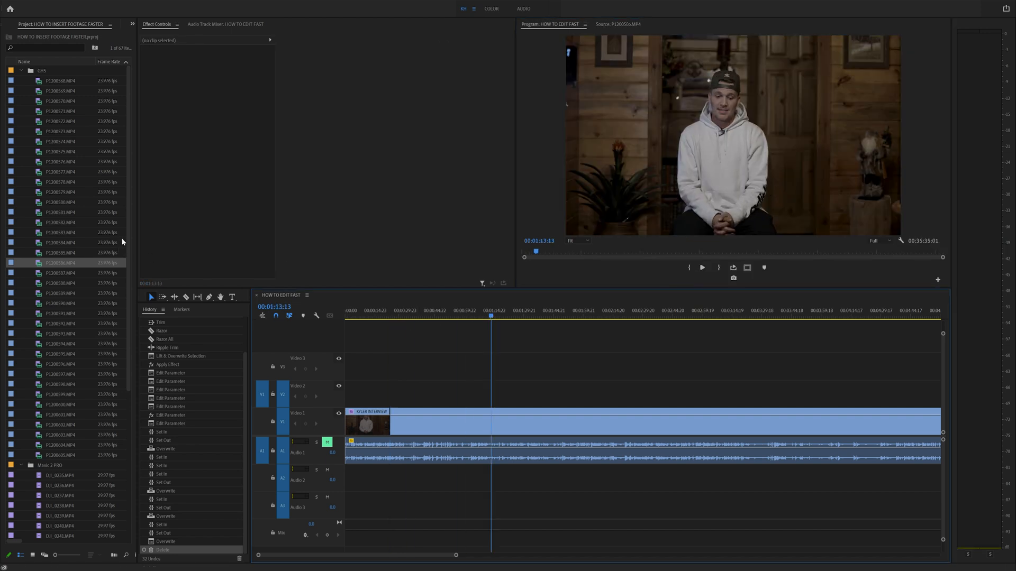
click(70, 120)
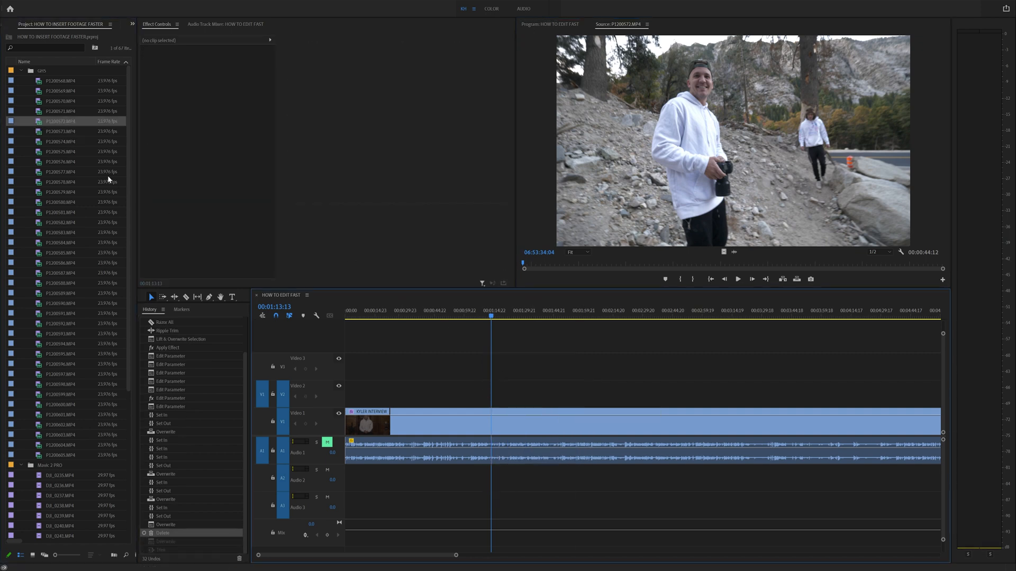
mouse_move(63, 132)
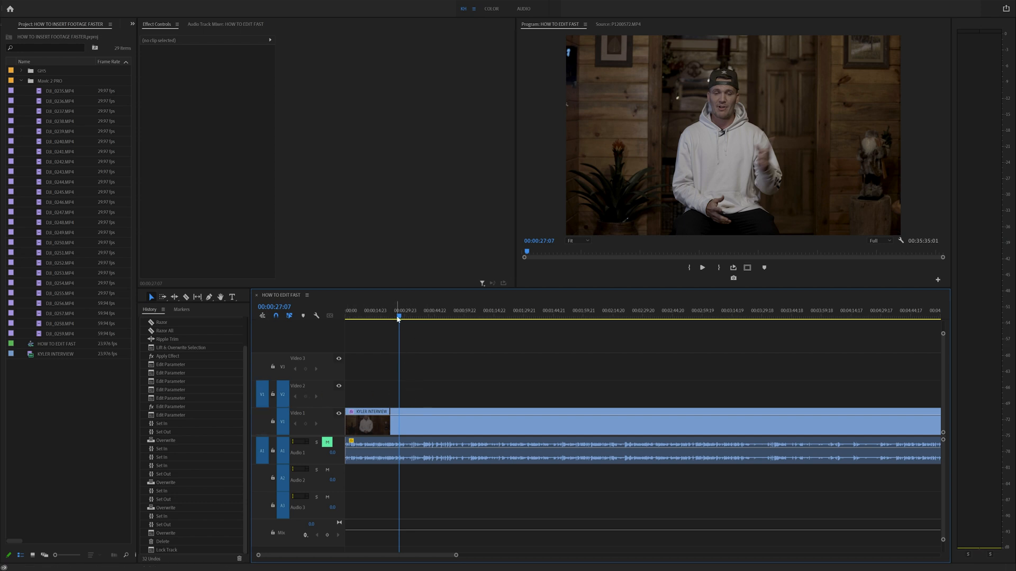
Step: Drop DJI_0239.MP4 onto Video 2 above the interview where the B-roll starts
click(373, 314)
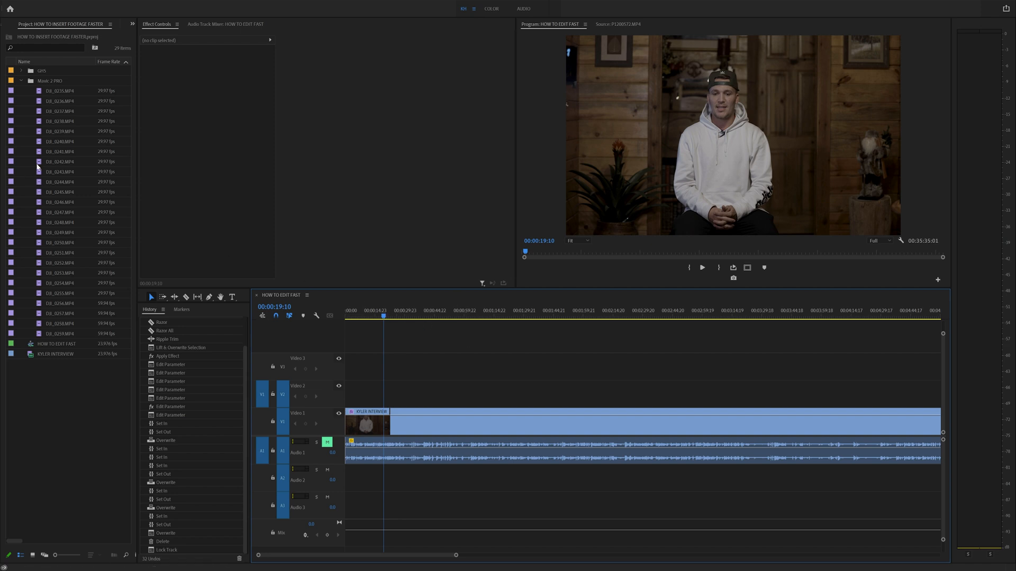
click(60, 131)
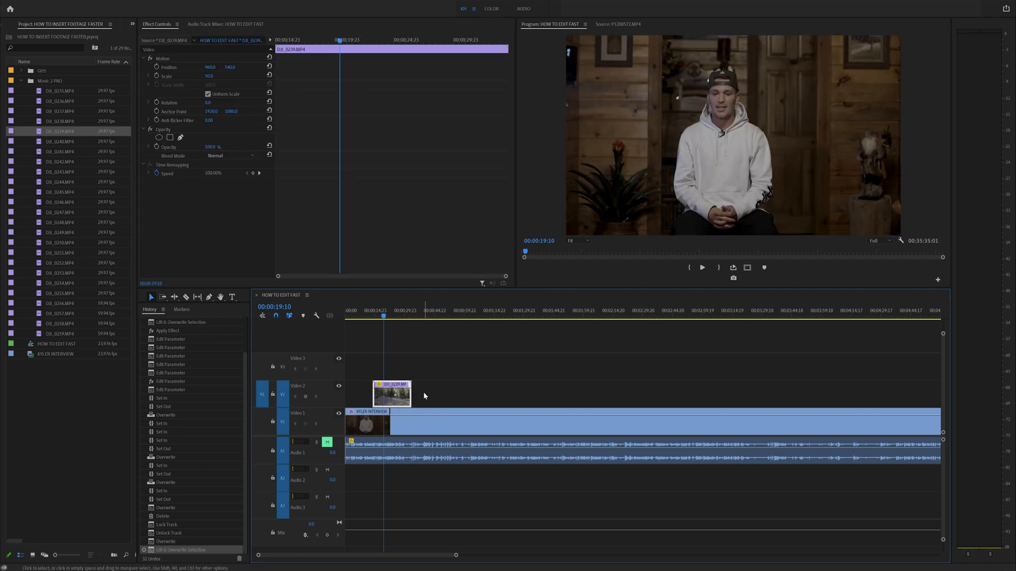
click(39, 132)
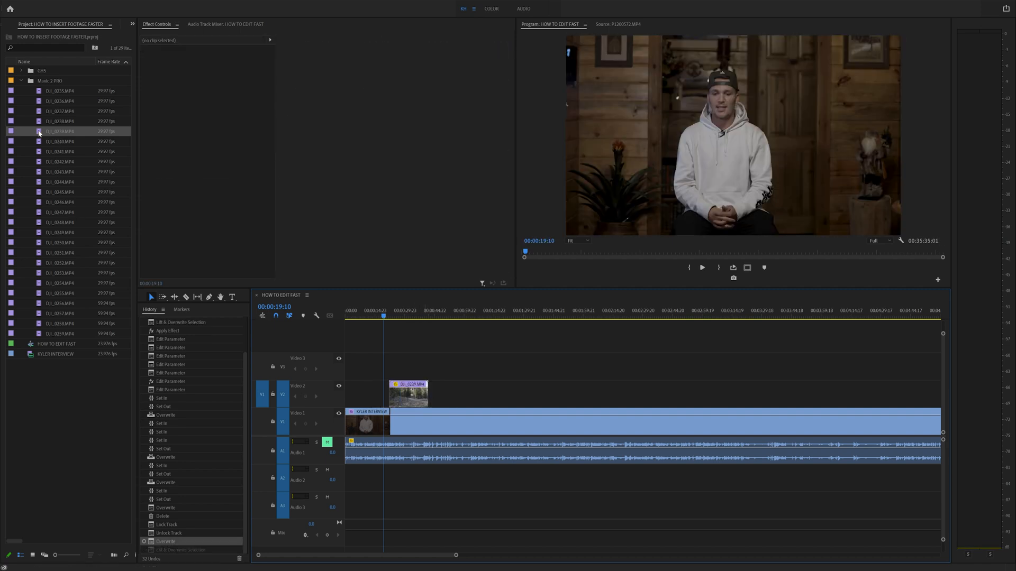
Step: Load DJI_0235 in the Source Monitor and scrub to the people walking through the meadow
double_click(61, 131)
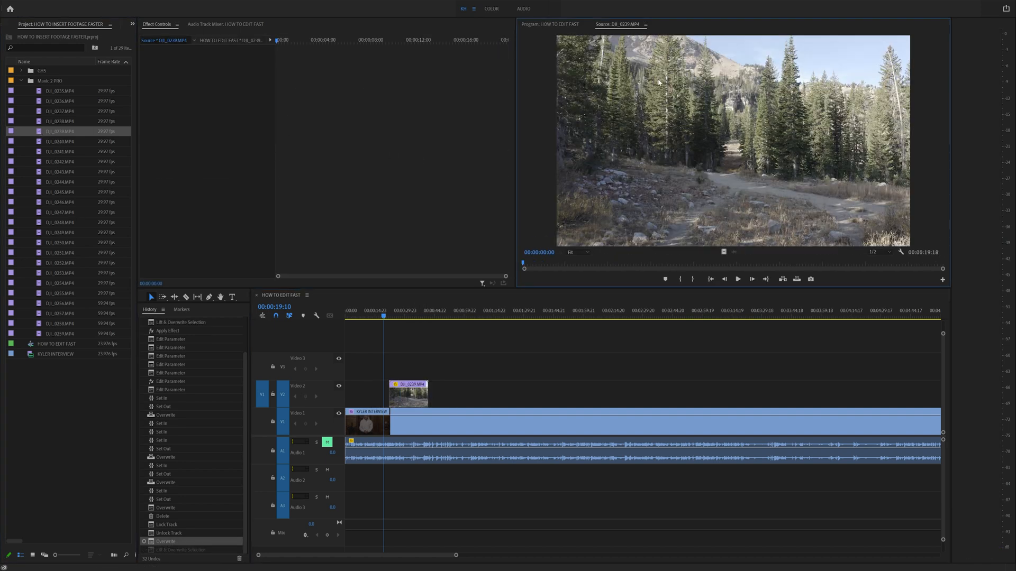
double_click(59, 100)
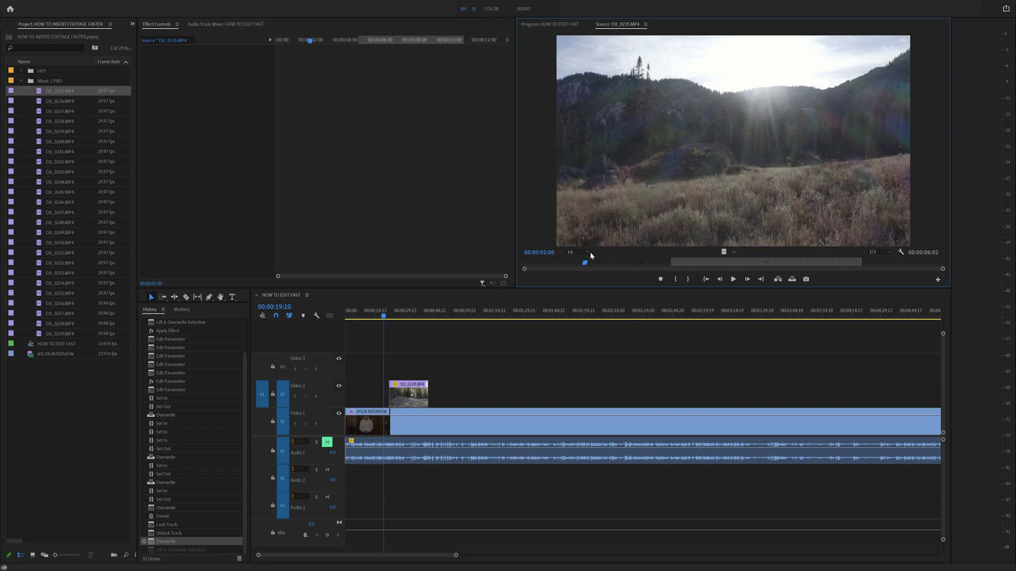
drag(585, 262, 693, 263)
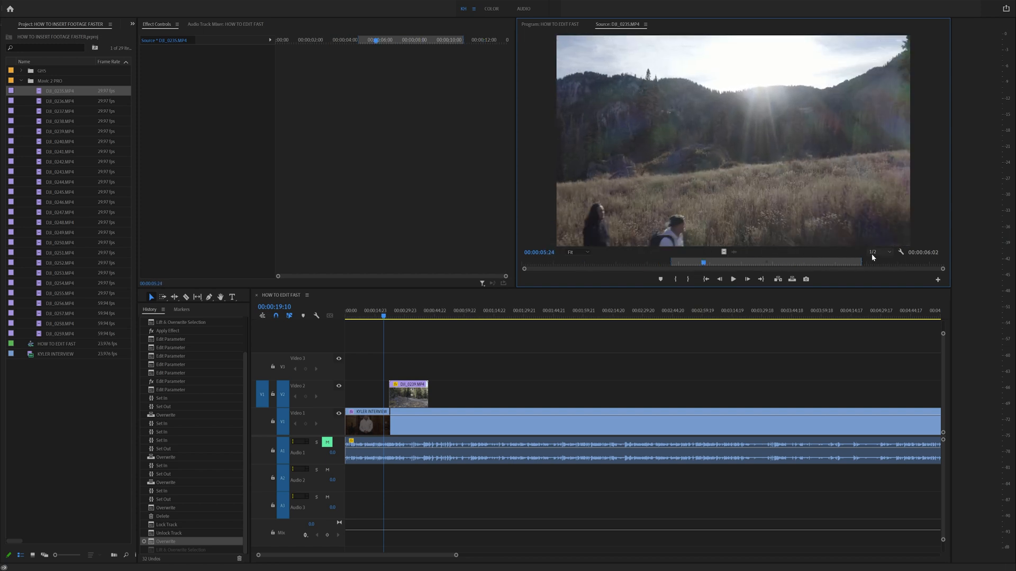
Step: Mark a short In/Out range on DJI_0235 and overwrite it onto Video 2 in place of the old clip
click(878, 251)
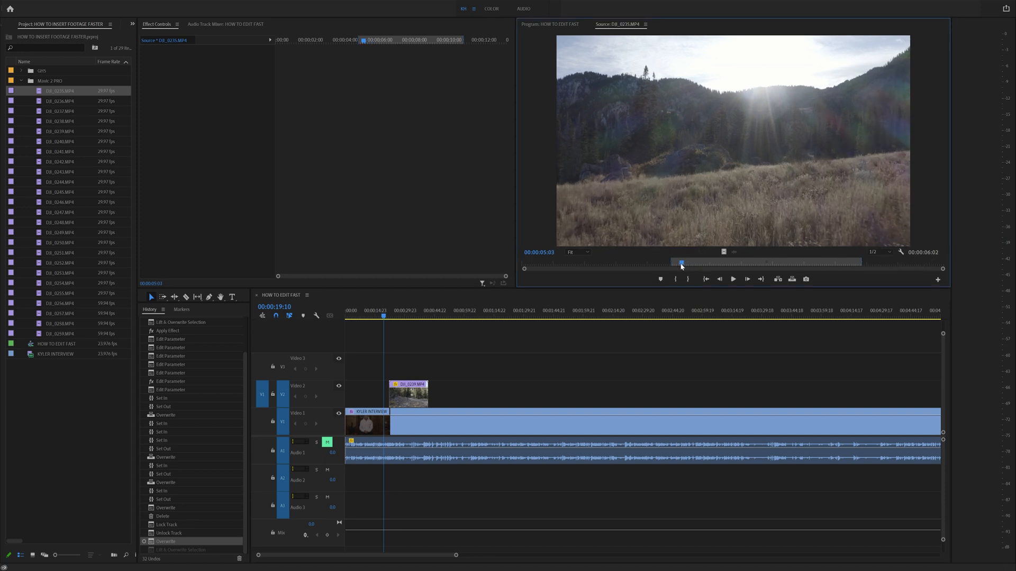
drag(680, 263, 595, 264)
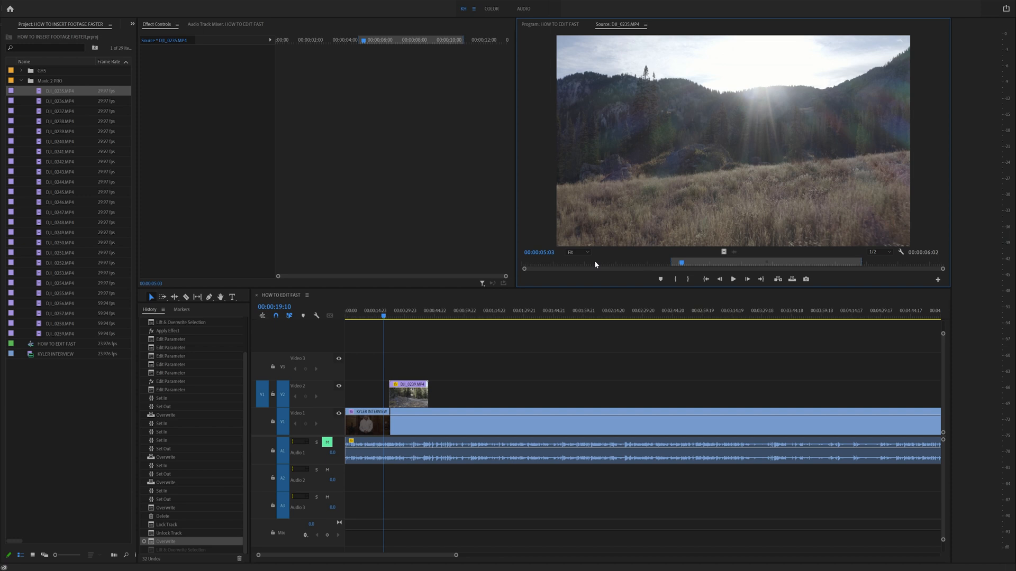
click(732, 279)
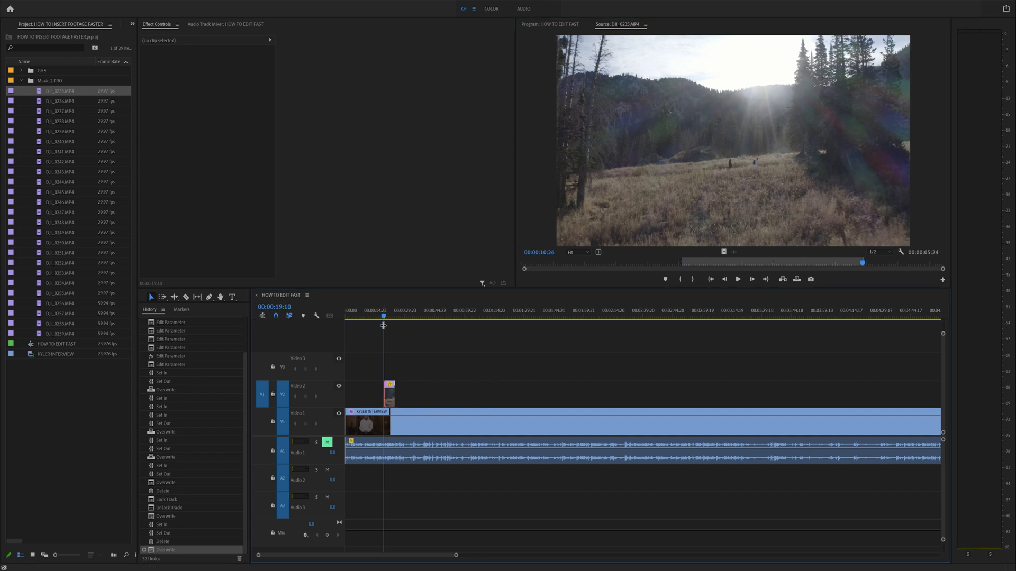
Step: Scrub DJI_0236 for usable meadow footage and overwrite a short piece onto Video 2 near 20 seconds
click(382, 316)
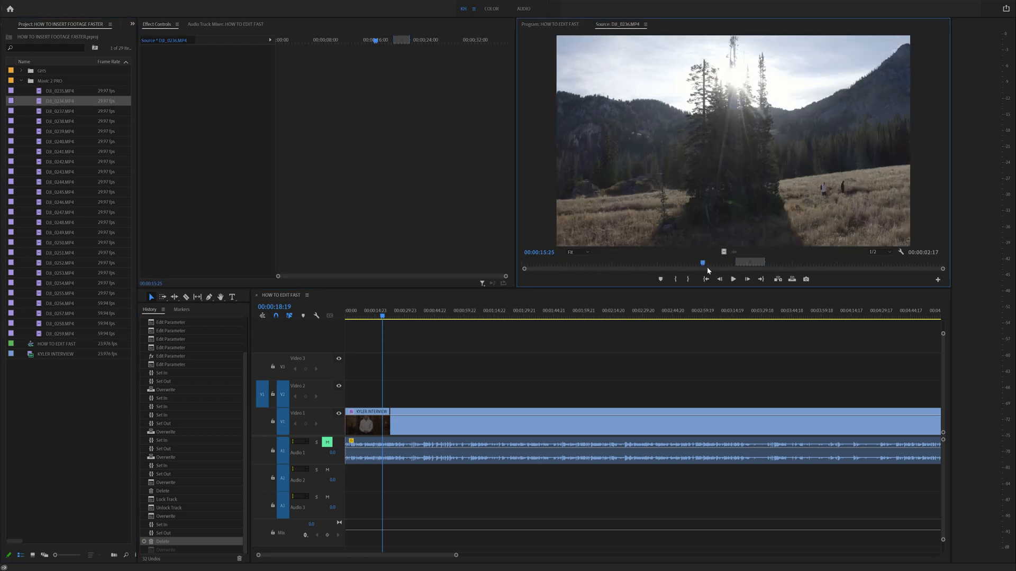
drag(701, 263, 748, 262)
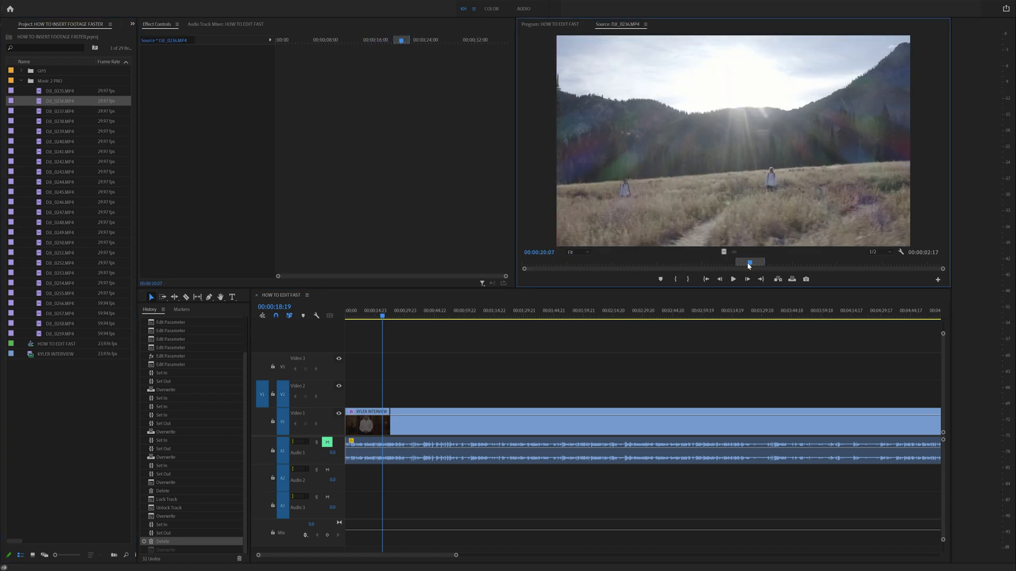
drag(748, 263, 732, 262)
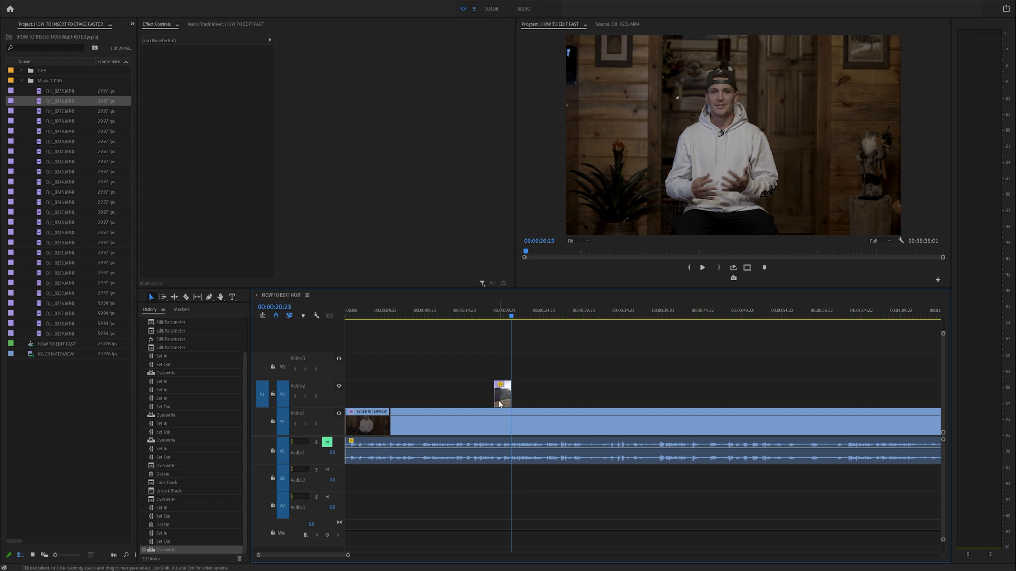
mouse_move(475, 353)
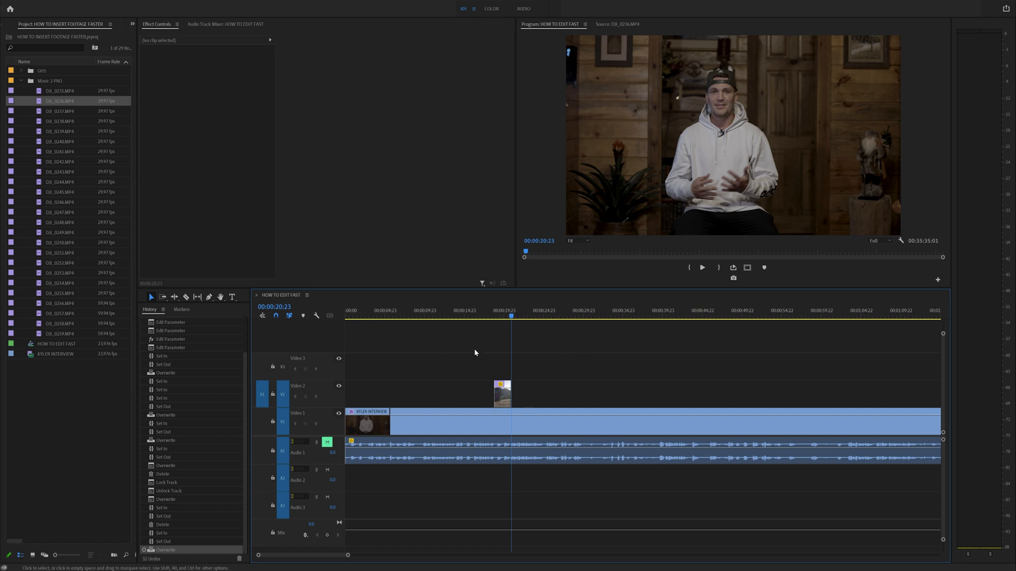
Step: Trim the hiking-trail clip in the Source Monitor and add it plus a DJI_0242 salt-flat shot to Video 2
double_click(59, 131)
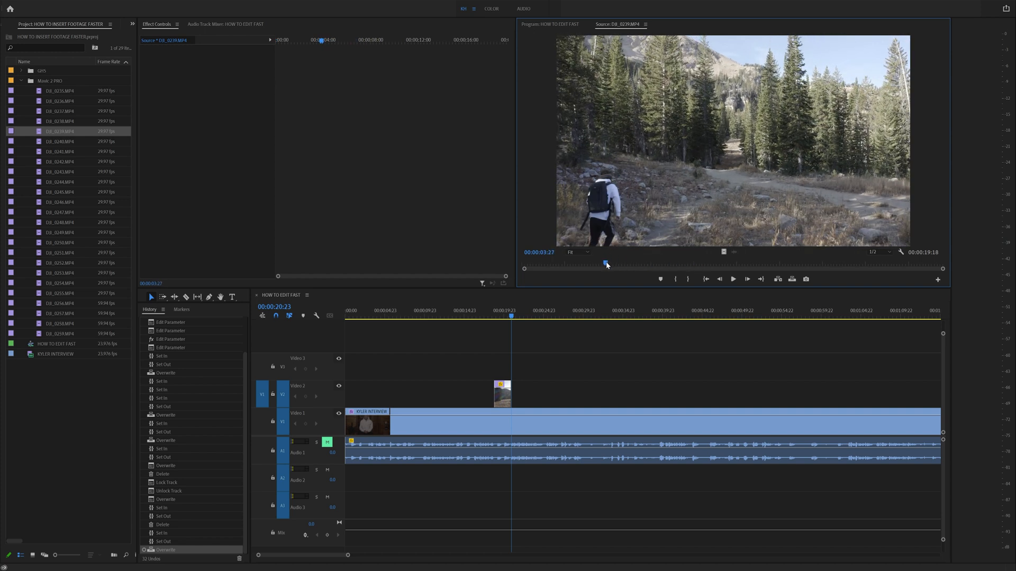
click(732, 278)
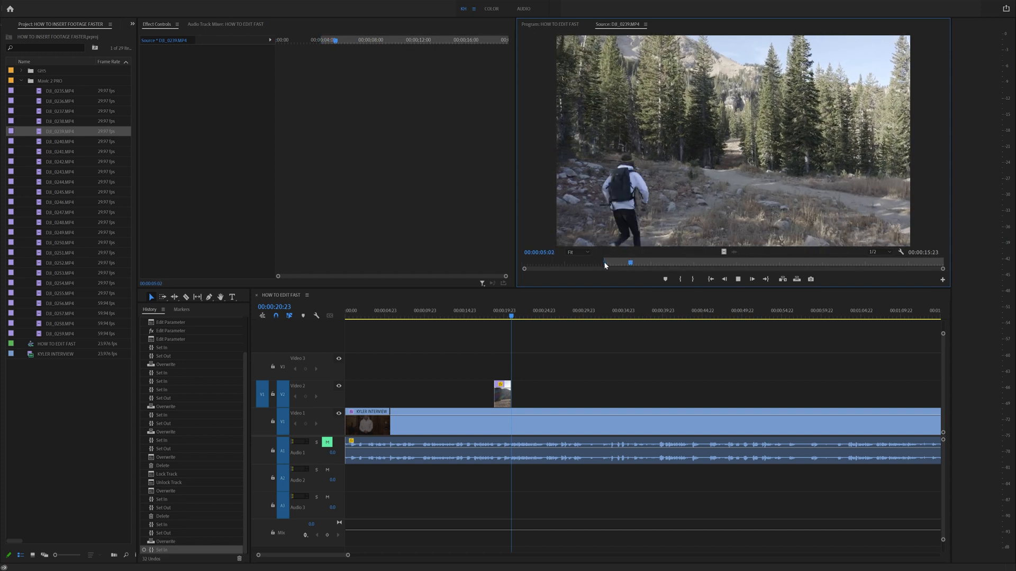
drag(630, 262, 672, 262)
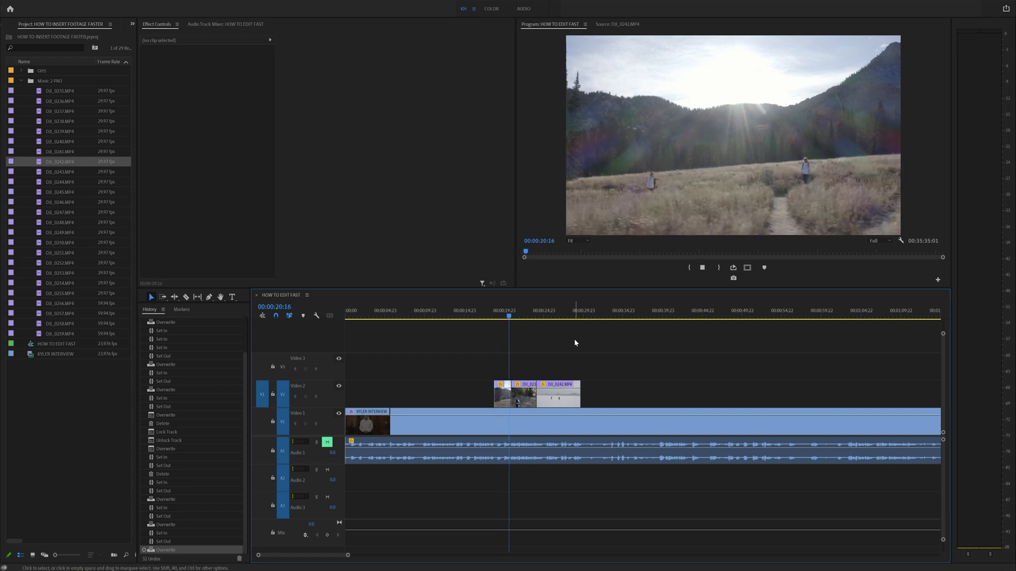
click(524, 310)
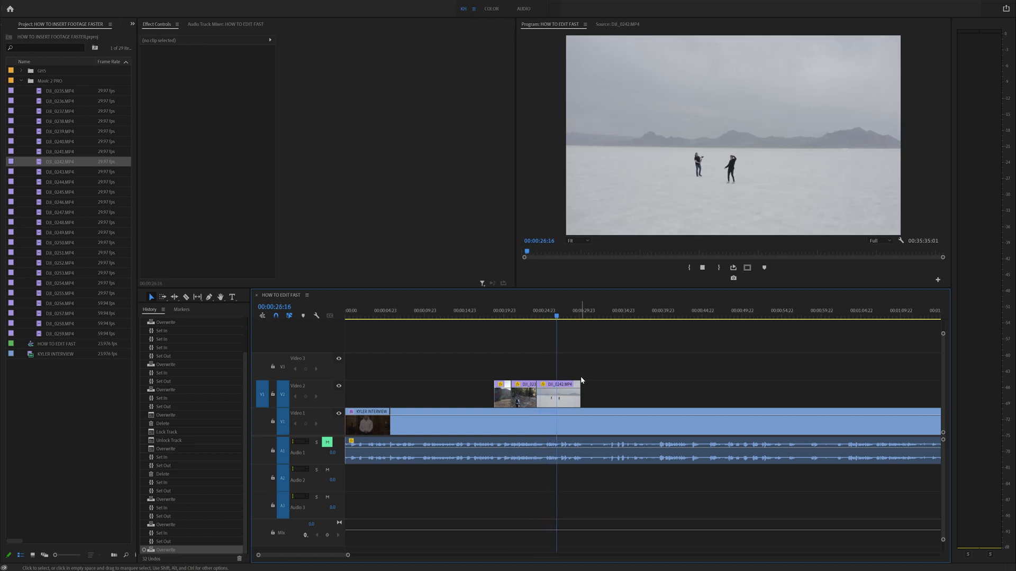
Step: Lock Video 1 and cut the salt-flat clip ending Video 2 shorter, removing the excess
click(558, 394)
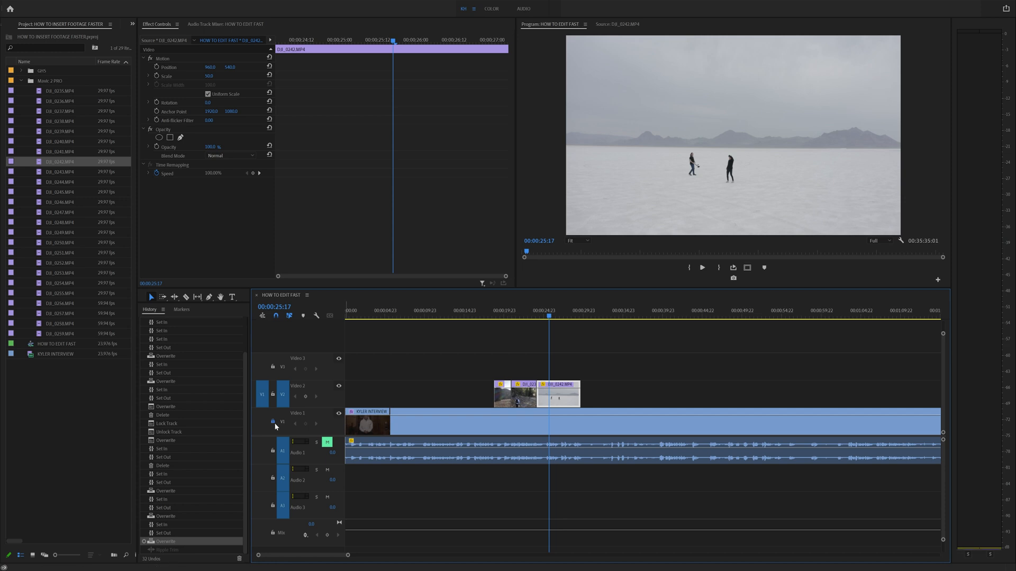
click(273, 423)
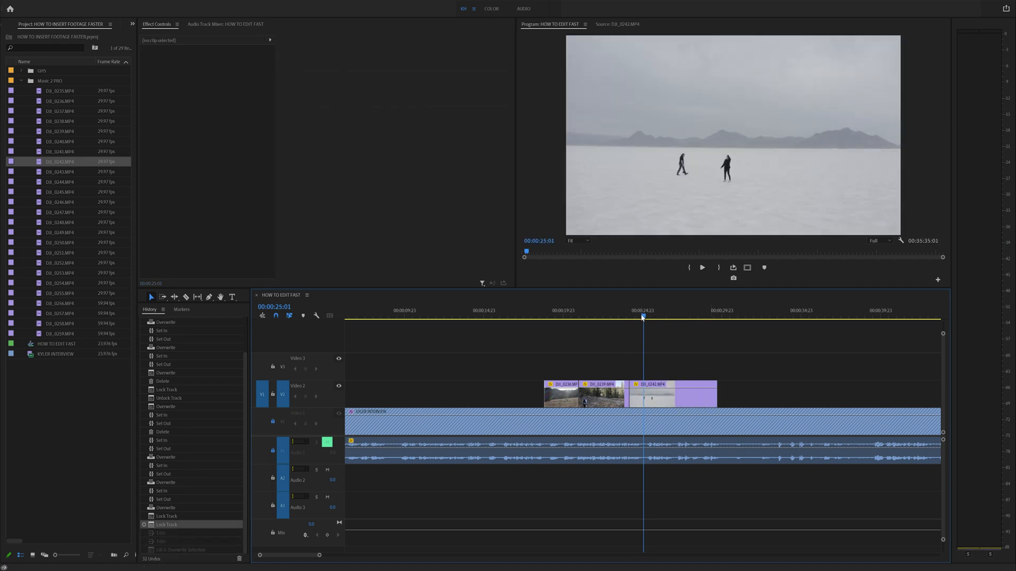
click(671, 392)
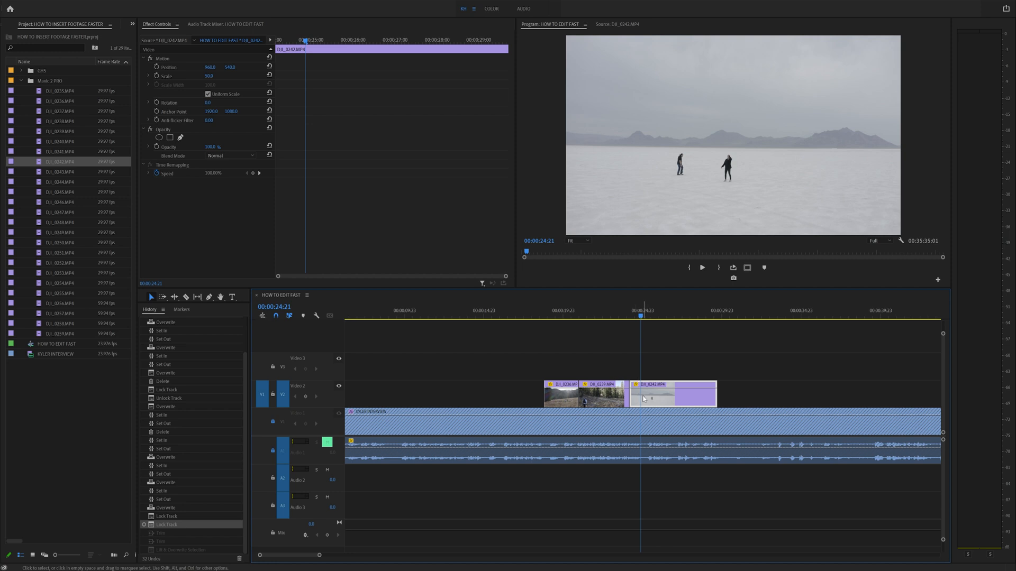
mouse_move(644, 368)
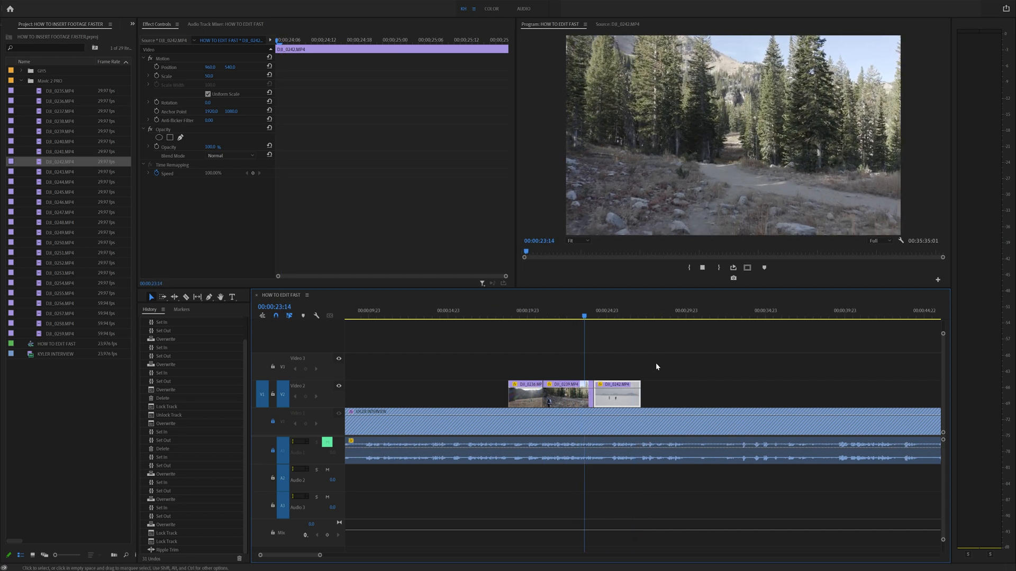
click(614, 317)
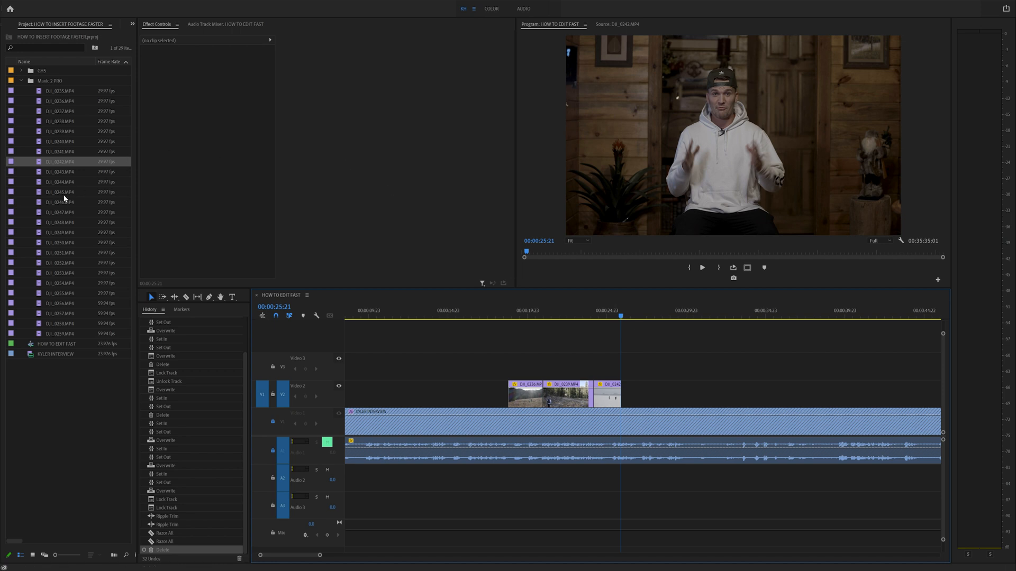
Step: Trim a lone-figure salt-flat shot in the Source Monitor and overwrite it onto Video 2
double_click(59, 202)
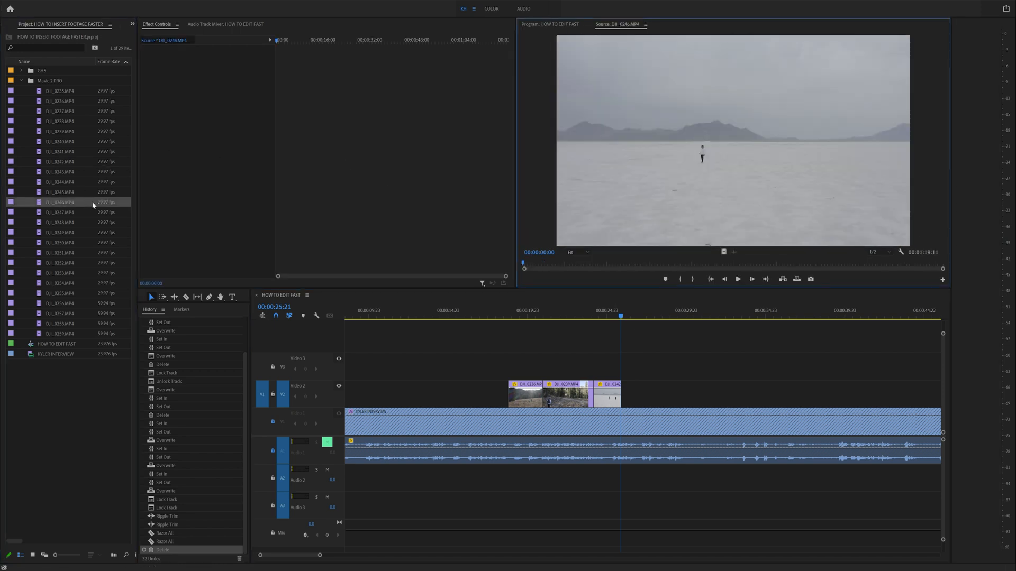
drag(524, 265, 592, 266)
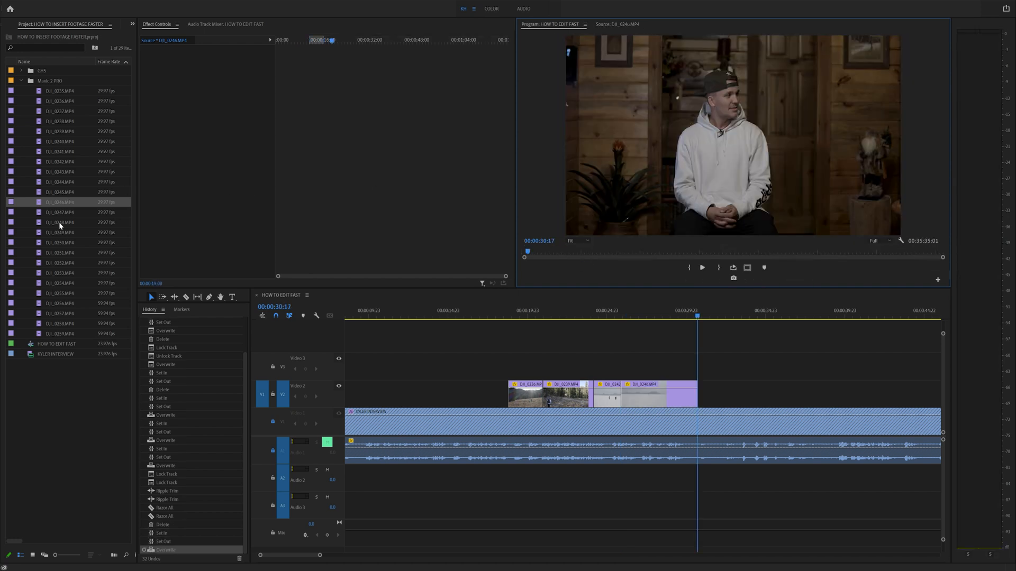
double_click(60, 223)
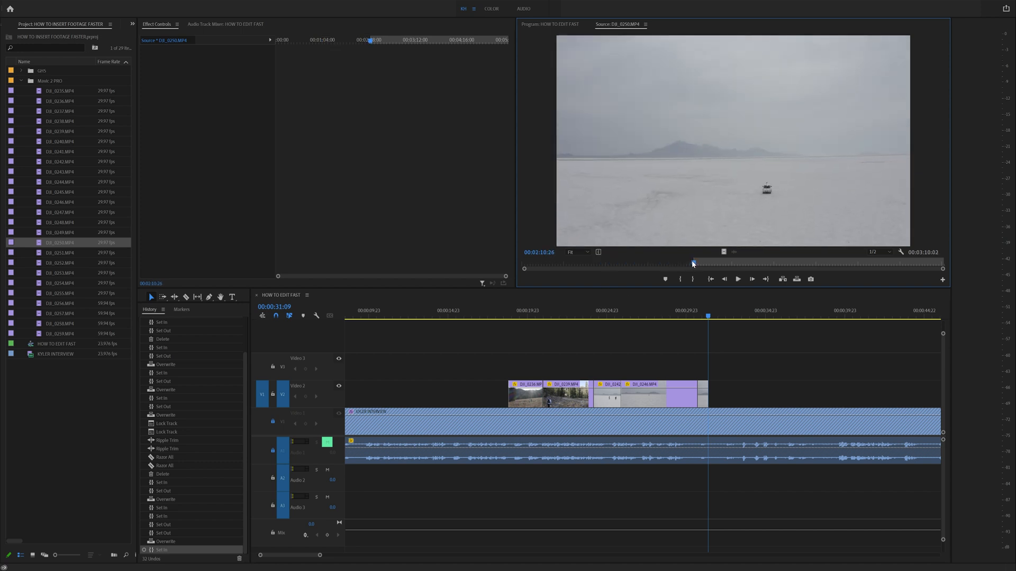
Step: Mark the start of the white-truck salt-flat shot and add it after the previous B-roll on Video 2
drag(692, 263, 709, 262)
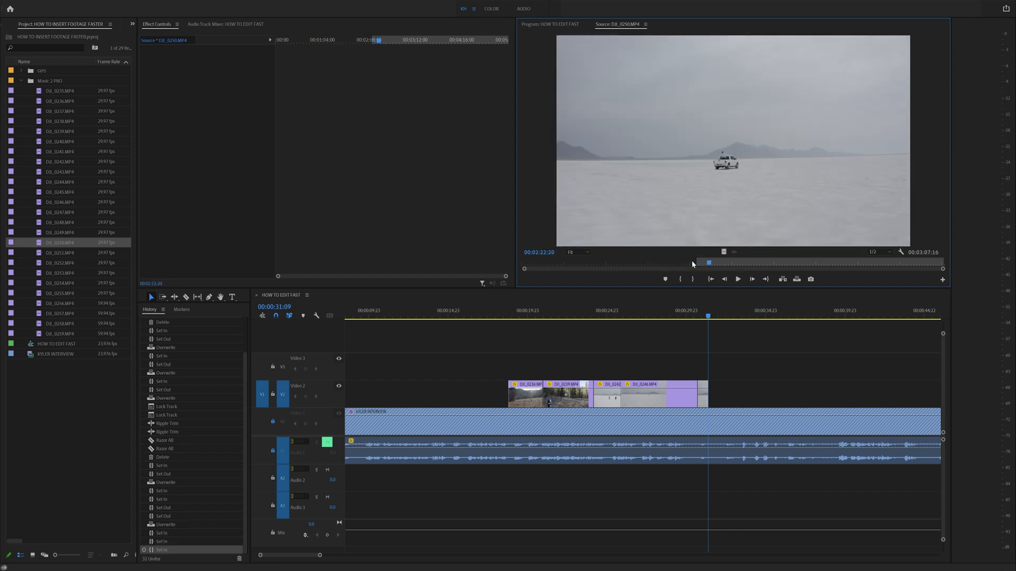
click(737, 279)
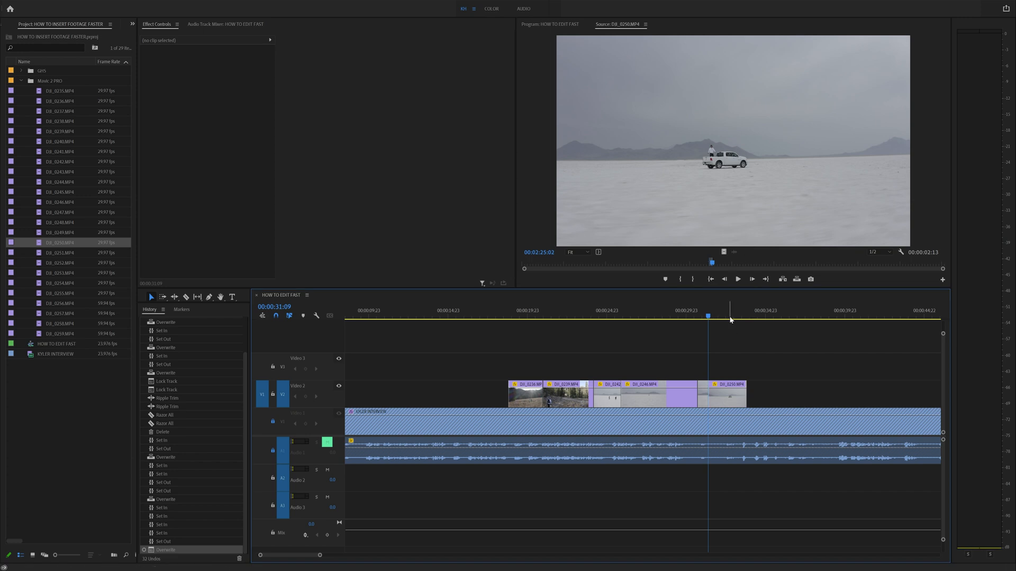
click(746, 310)
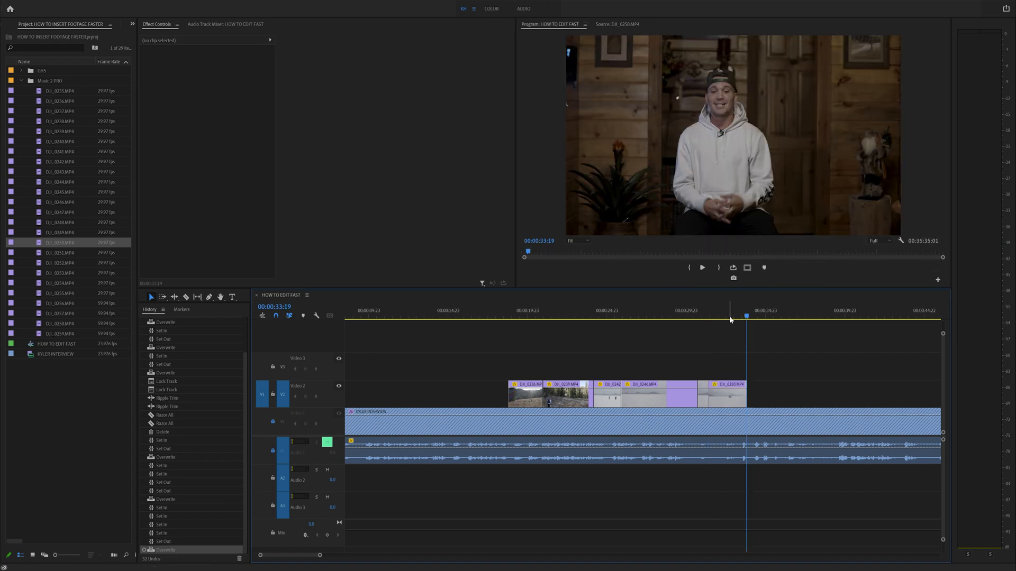